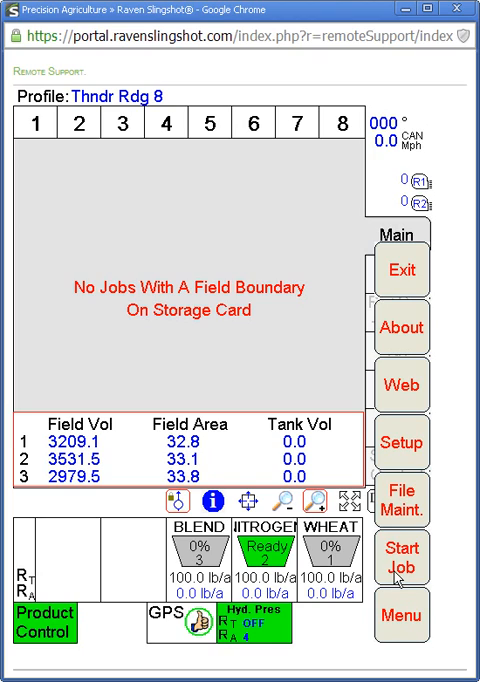
- Bring up the Viper Pro's job-start options from the main screen
left_click(400, 550)
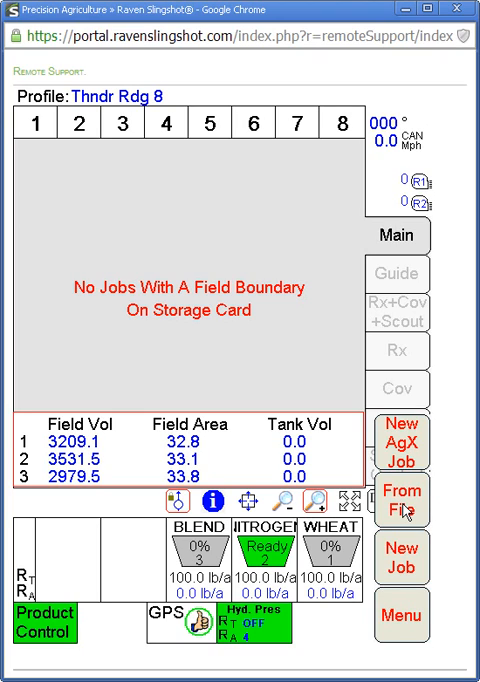
mouse_move(412, 518)
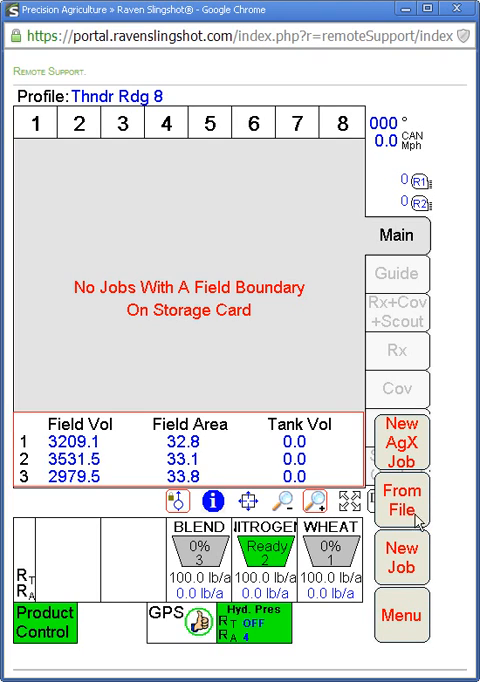
mouse_move(420, 564)
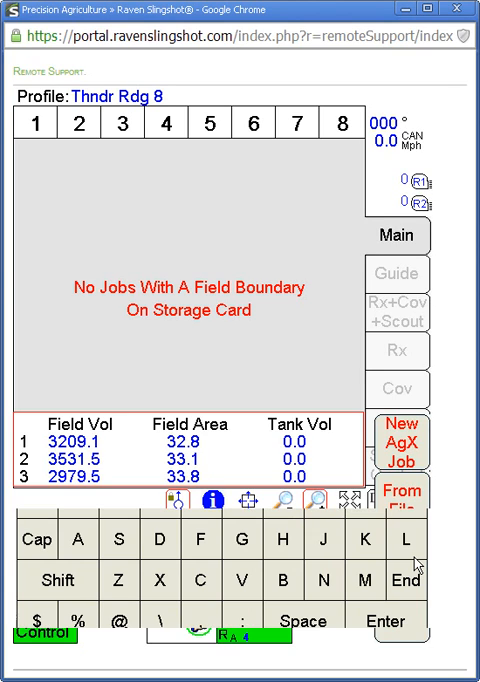
- Name the job JOB-14May01TEST and uncheck Swath Guidance
left_click(400, 442)
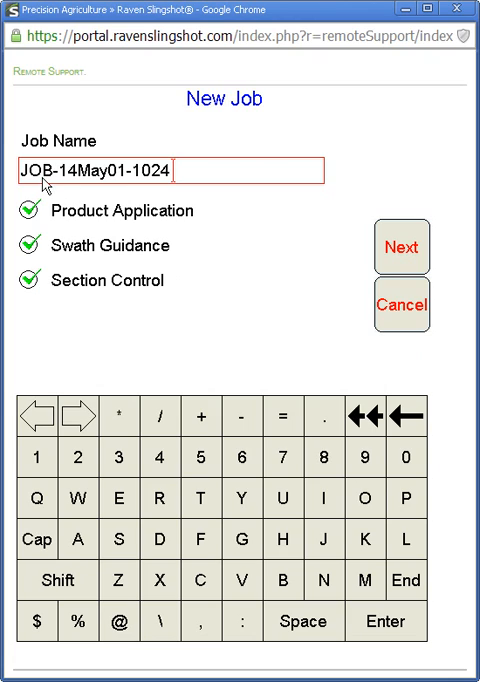
mouse_move(160, 184)
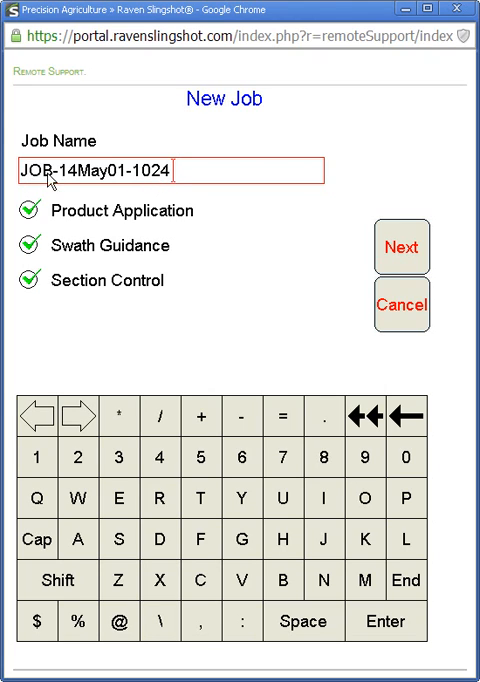
mouse_move(68, 184)
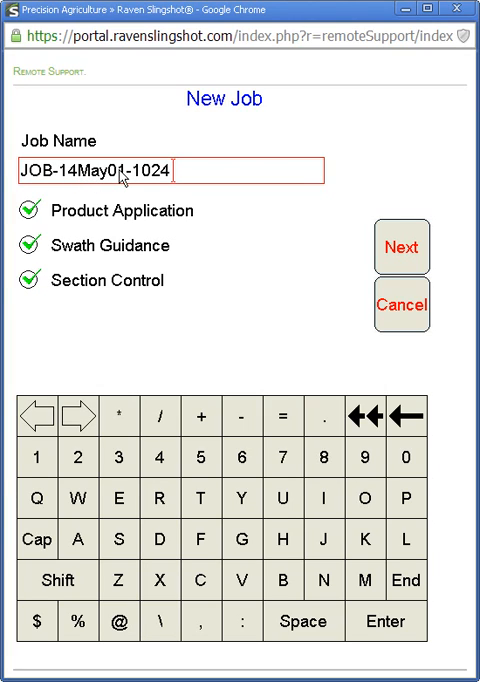
mouse_move(176, 180)
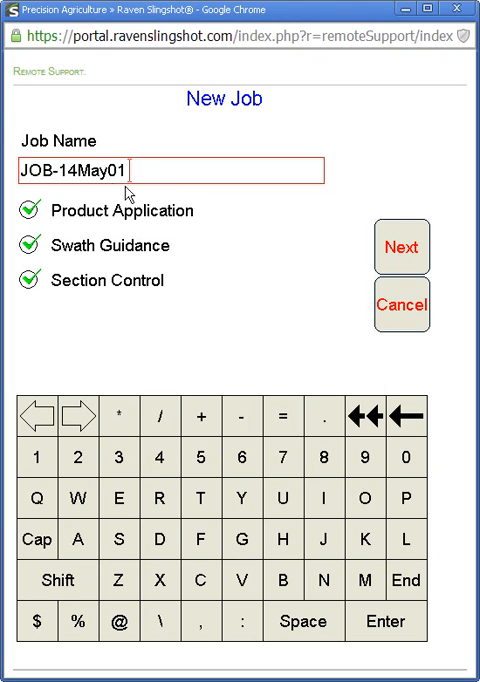
left_click(408, 416)
type("TEST")
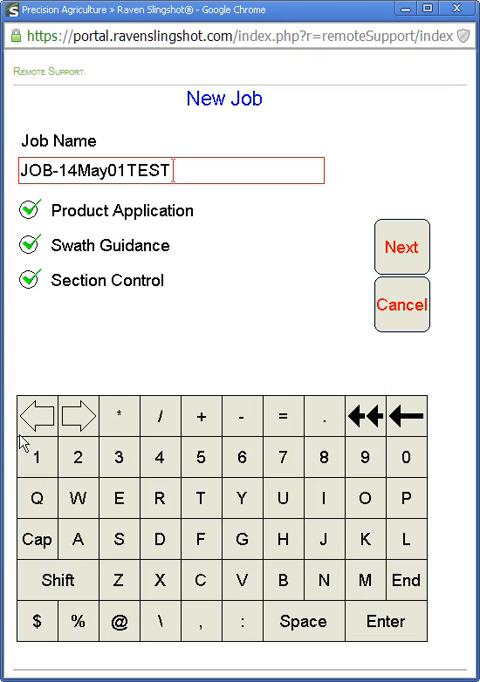
mouse_move(214, 304)
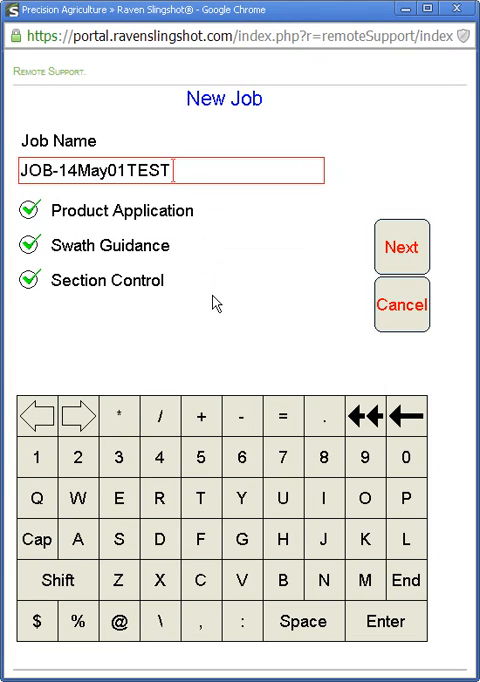
mouse_move(162, 282)
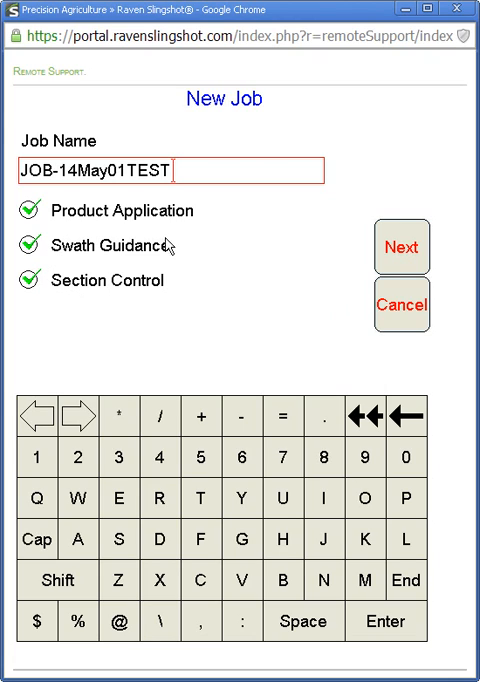
mouse_move(72, 262)
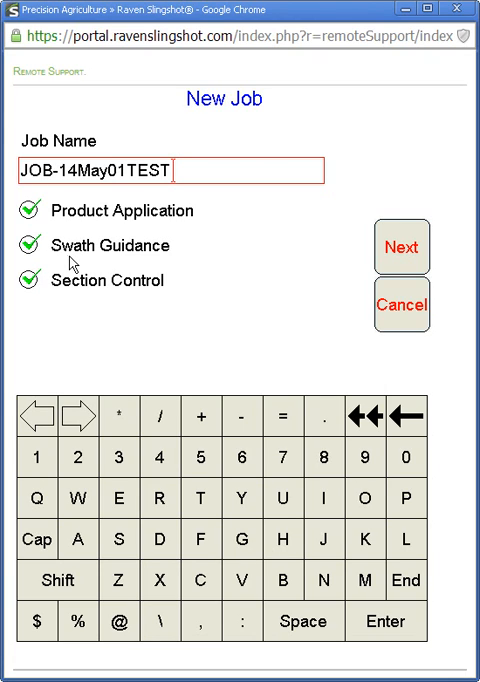
left_click(24, 244)
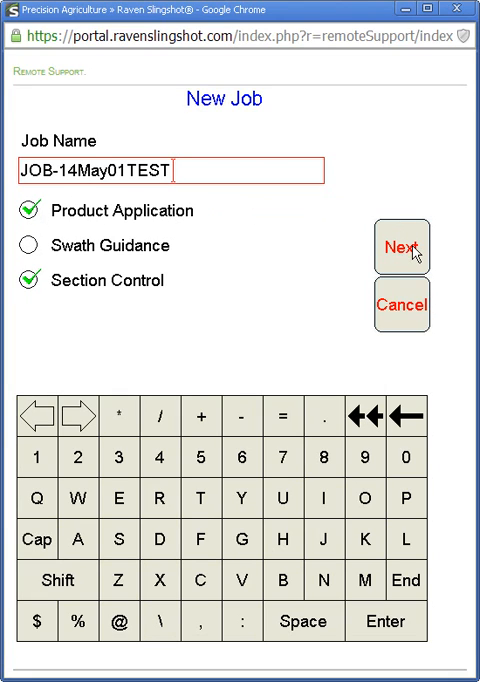
- Accept Standard Section Control and continue to Product Selection
left_click(400, 246)
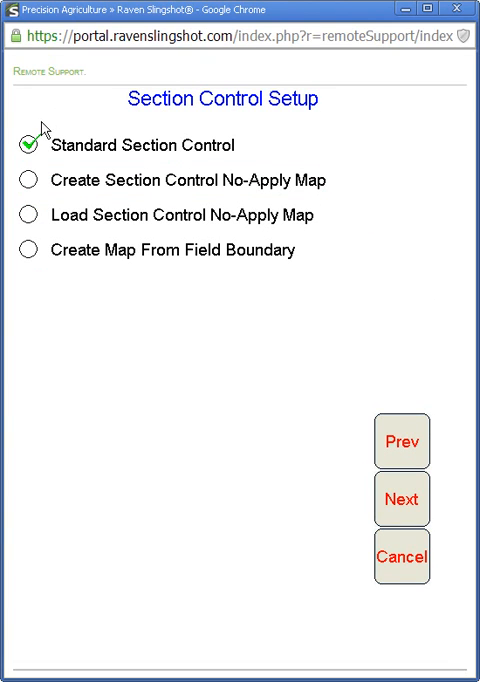
mouse_move(272, 164)
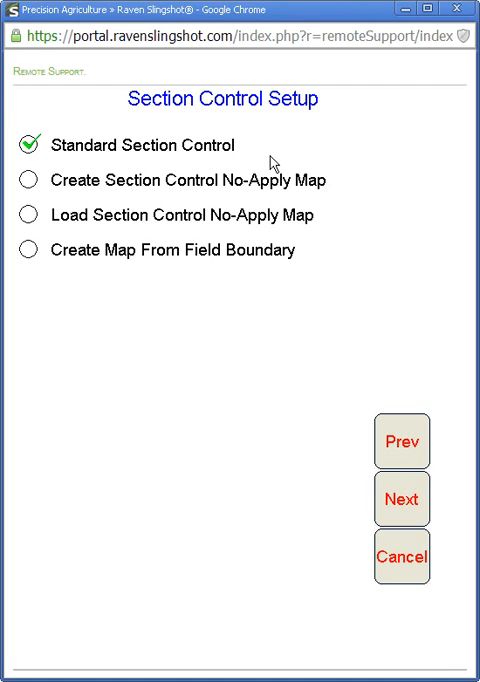
mouse_move(84, 148)
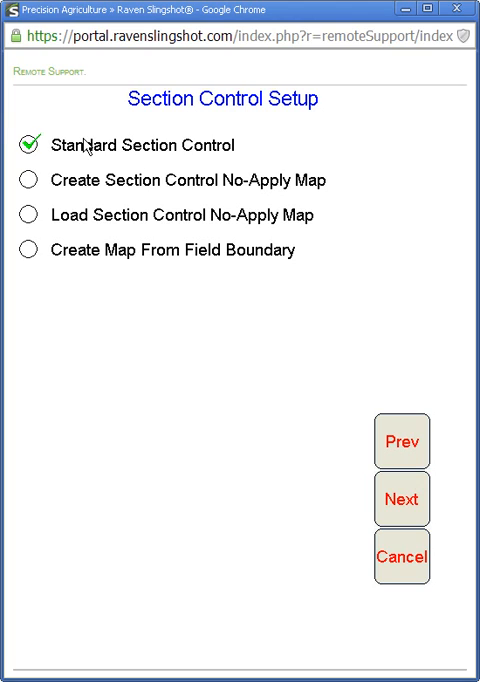
mouse_move(44, 262)
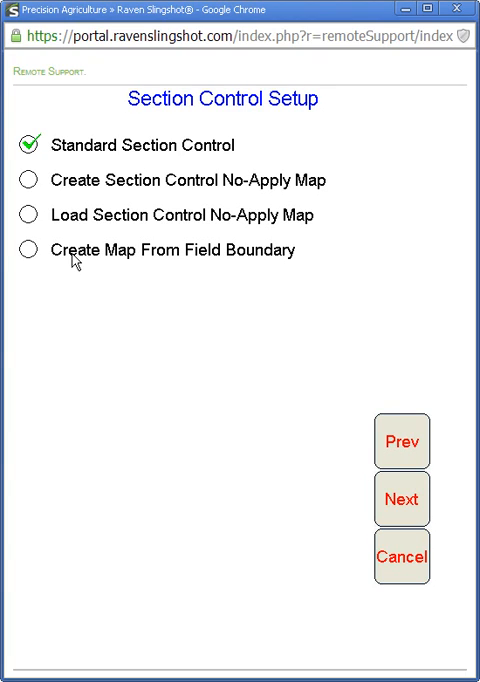
mouse_move(104, 158)
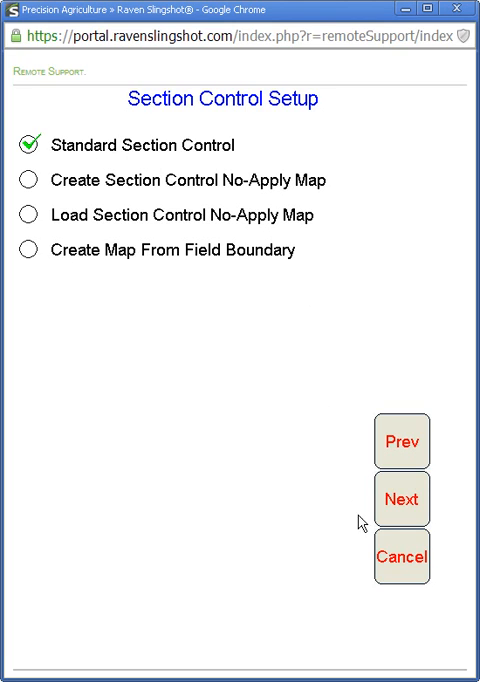
left_click(400, 500)
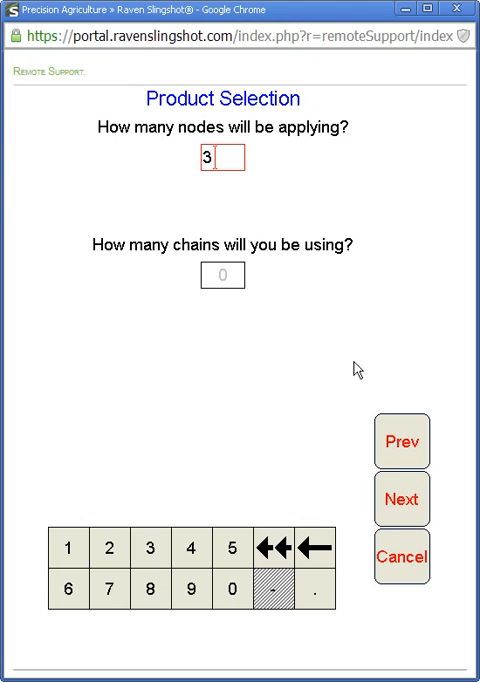
mouse_move(224, 168)
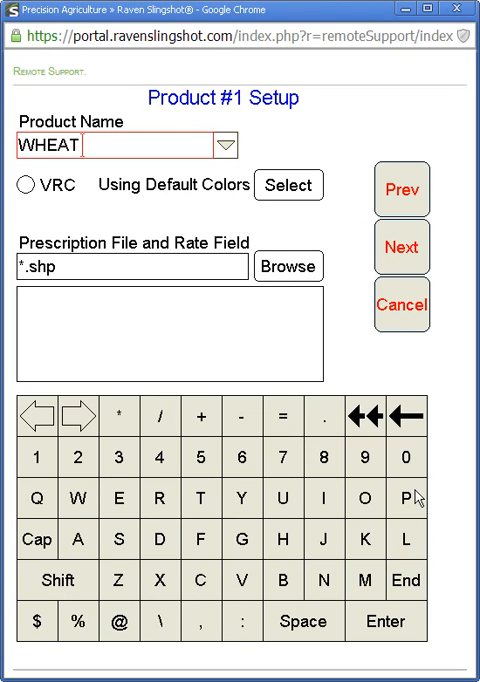
mouse_move(170, 140)
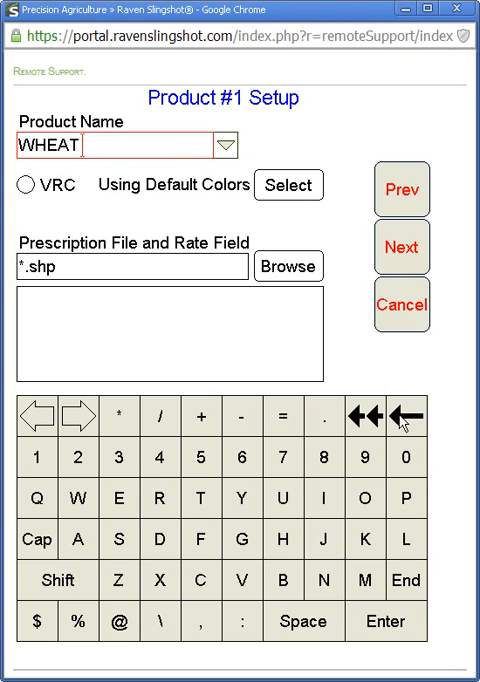
mouse_move(360, 296)
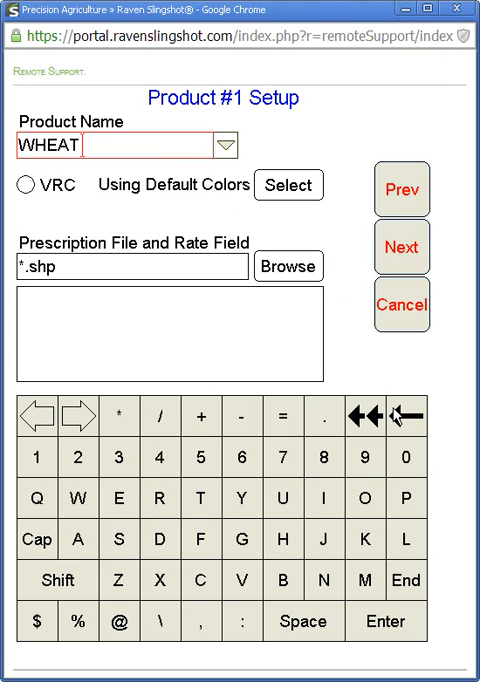
- Replace Product #1's name WHEA with PEAS and advance to Product #2
left_click(408, 416)
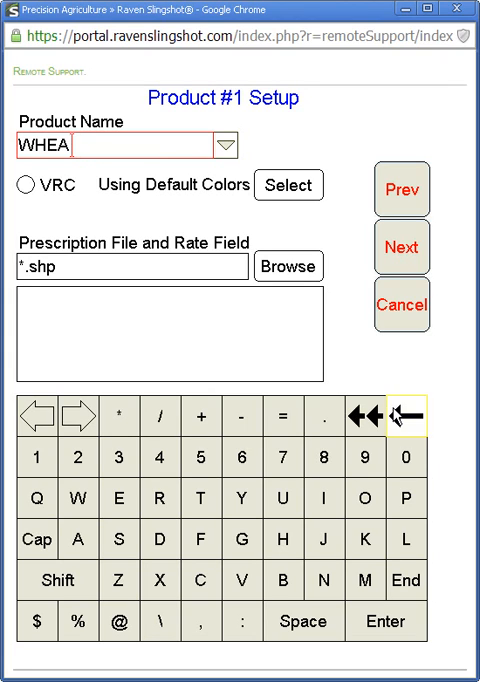
left_click(410, 414)
type("P")
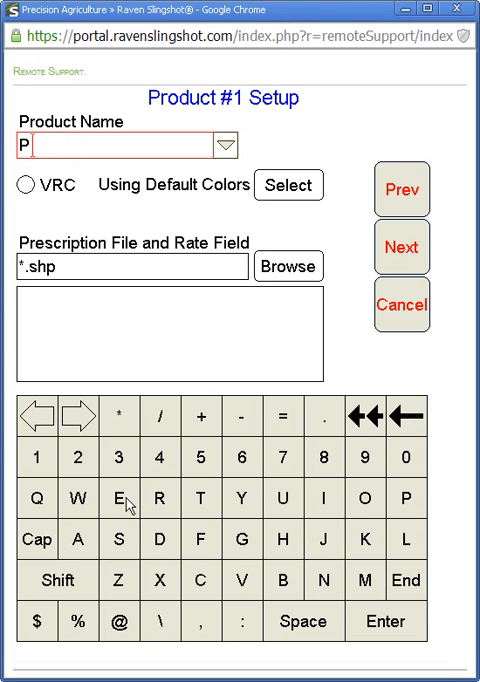
type("EAS")
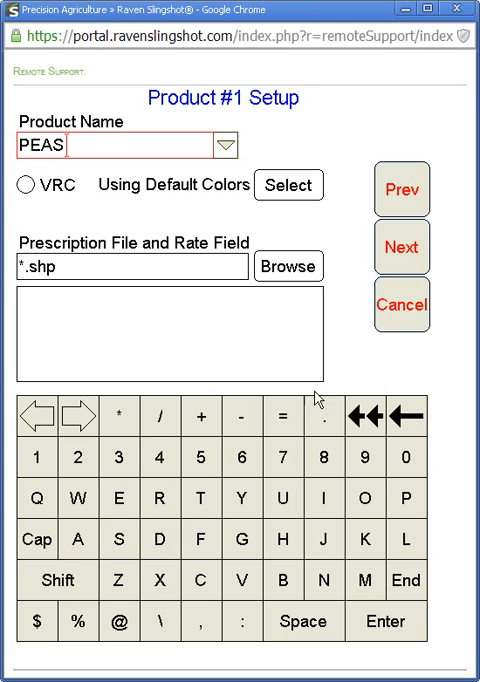
left_click(400, 248)
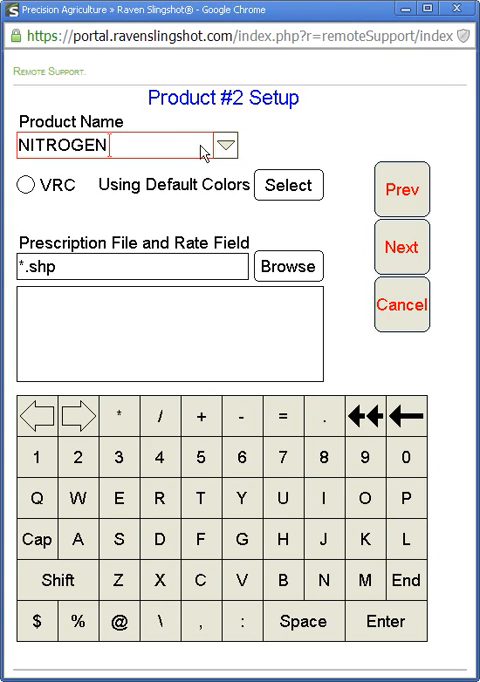
mouse_move(402, 418)
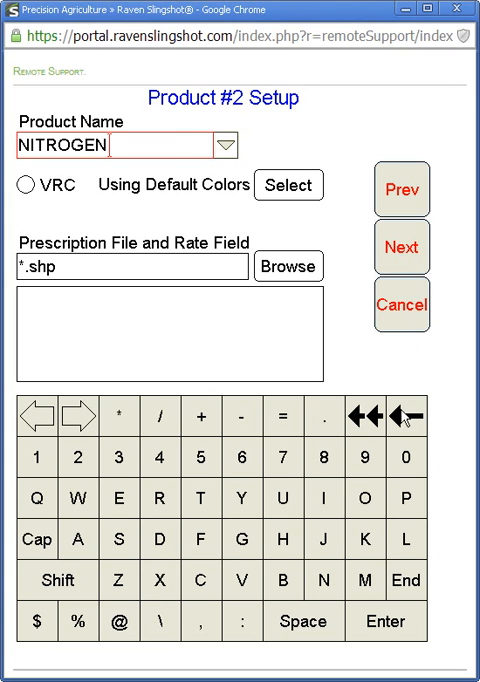
- Replace Product #2's name NITROGEN with BLEND and advance to Product #3
left_click(408, 416)
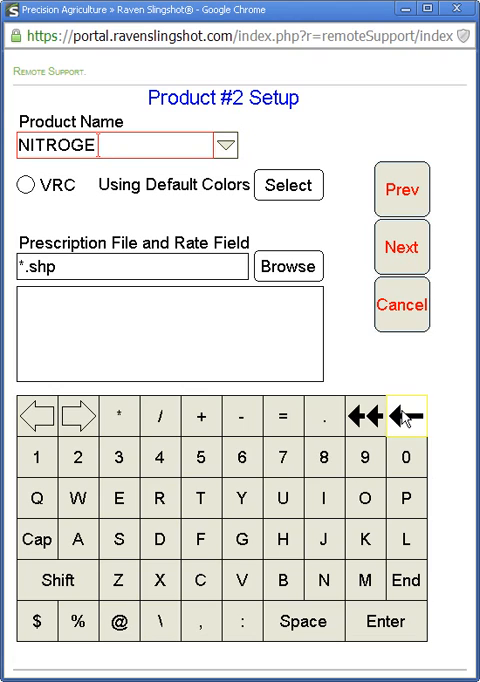
left_click(408, 412)
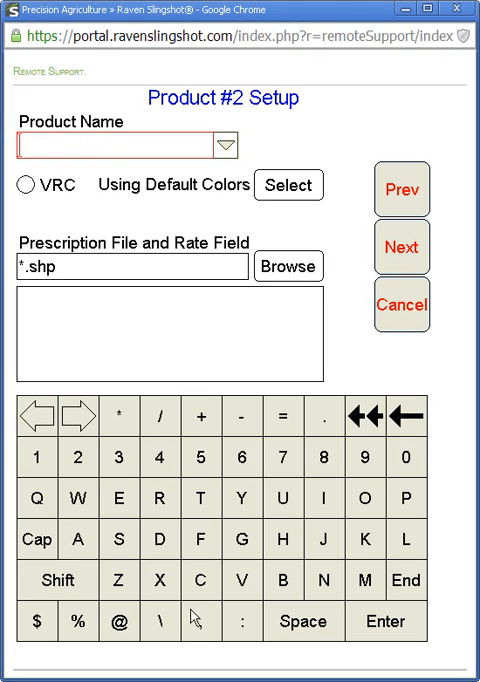
type("BL")
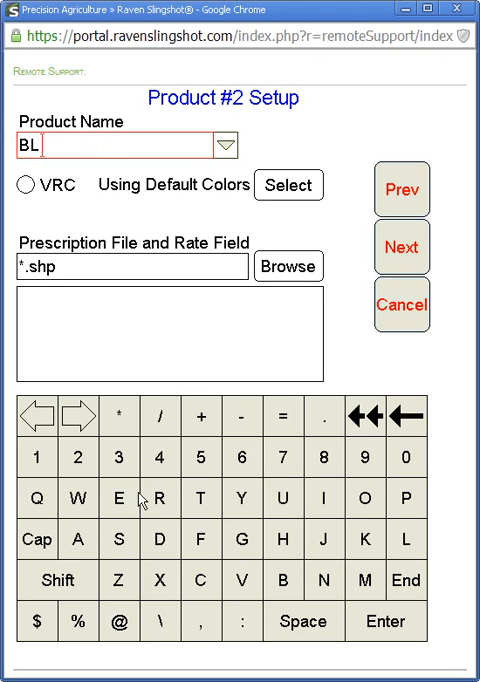
type("END")
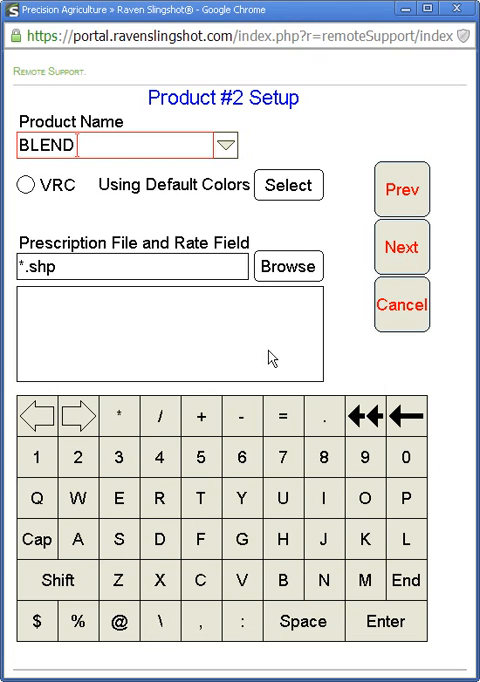
left_click(400, 248)
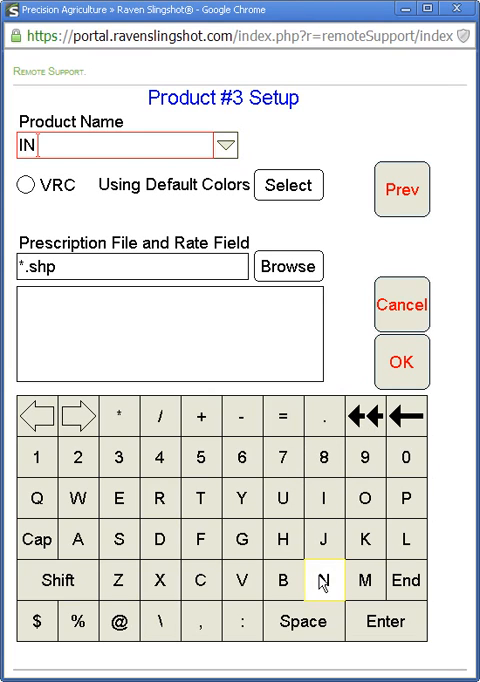
- Name Product #3 INNOCULANT and confirm product setup with OK
left_click(200, 580)
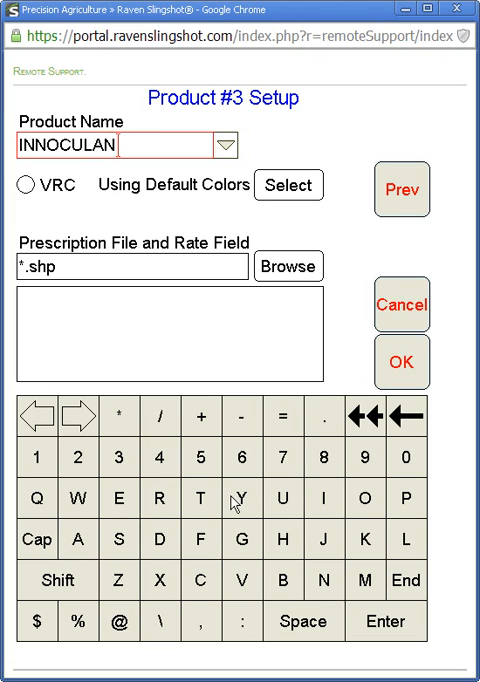
type("T")
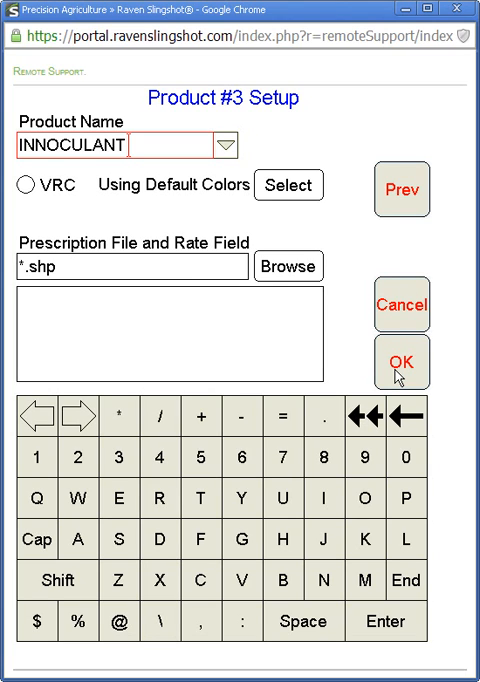
left_click(400, 362)
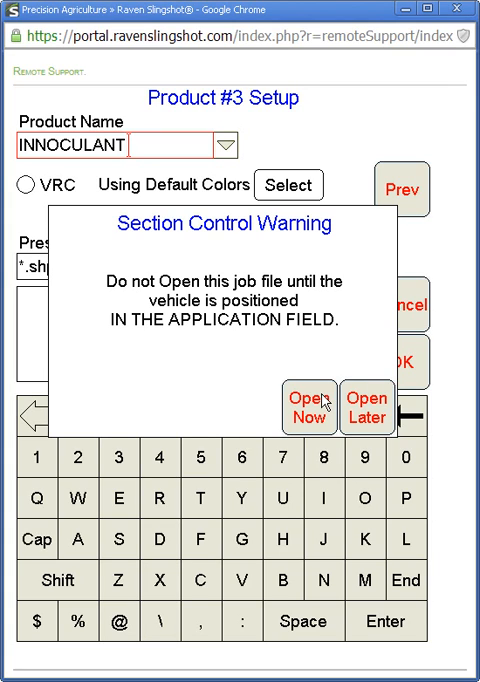
- Choose Open Now in the Section Control Warning to load JOB-14May01TEST
left_click(308, 410)
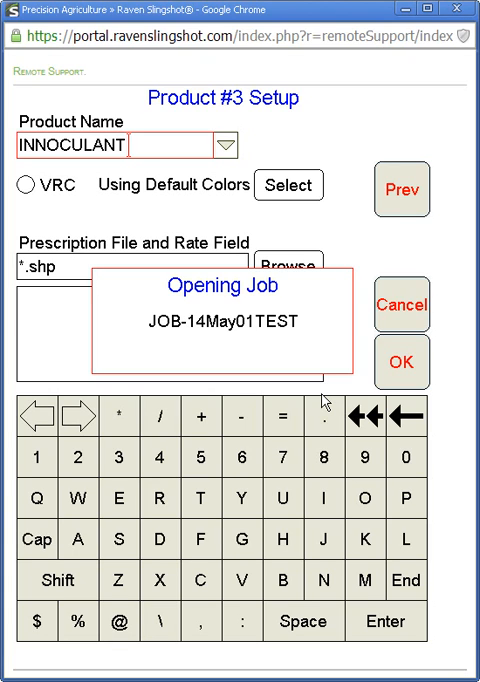
left_click(400, 362)
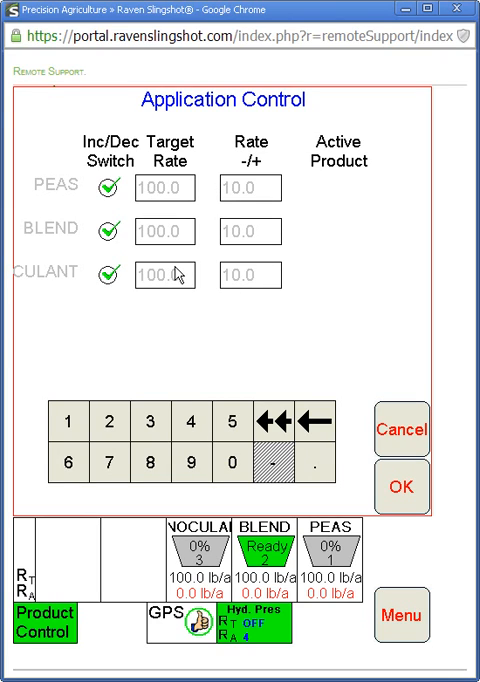
mouse_move(402, 382)
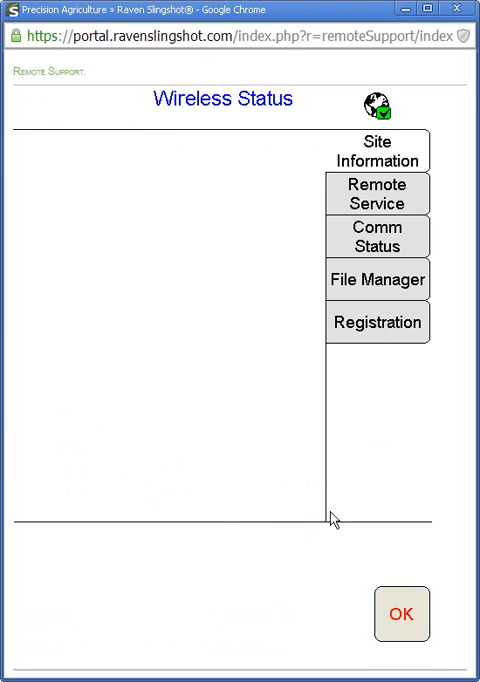
- Set the Packing Pressure target to 850 and confirm back to the mapping screen
left_click(400, 614)
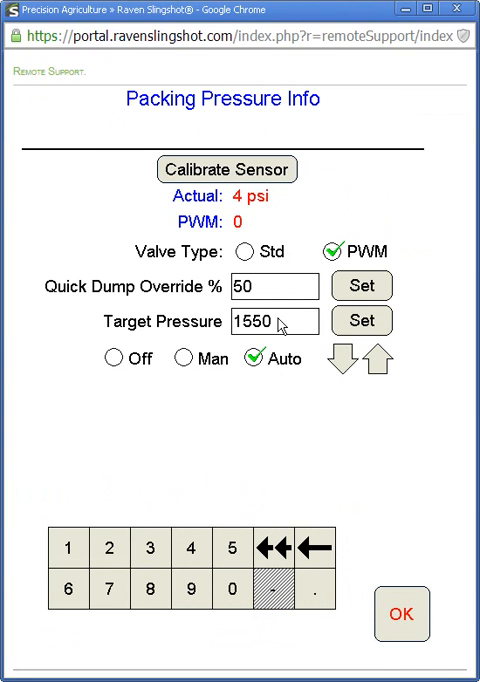
left_click(272, 552)
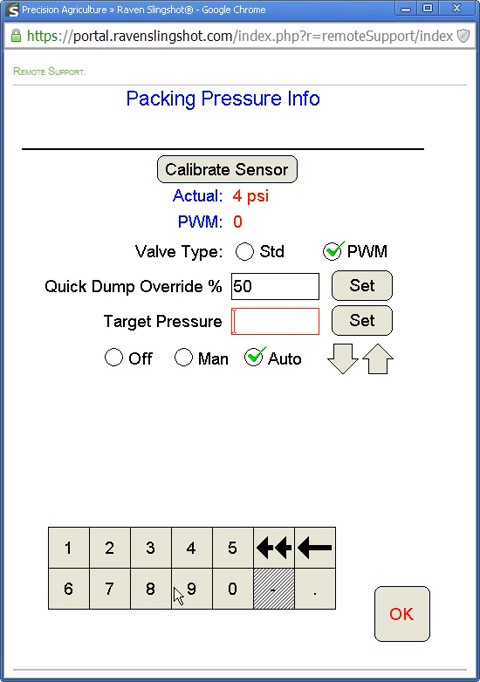
type("850")
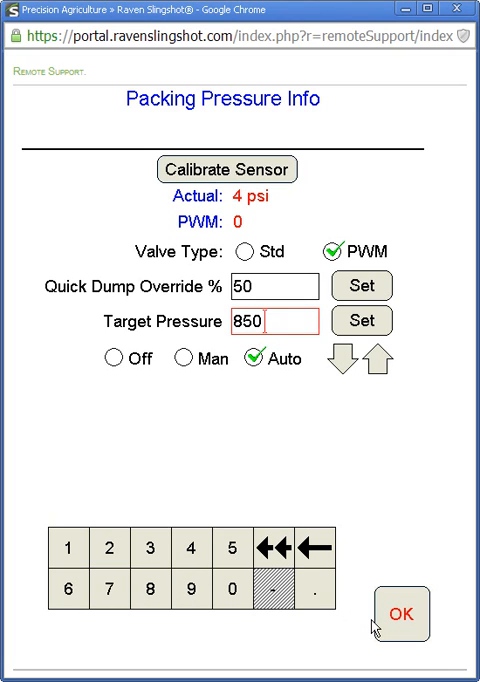
mouse_move(400, 616)
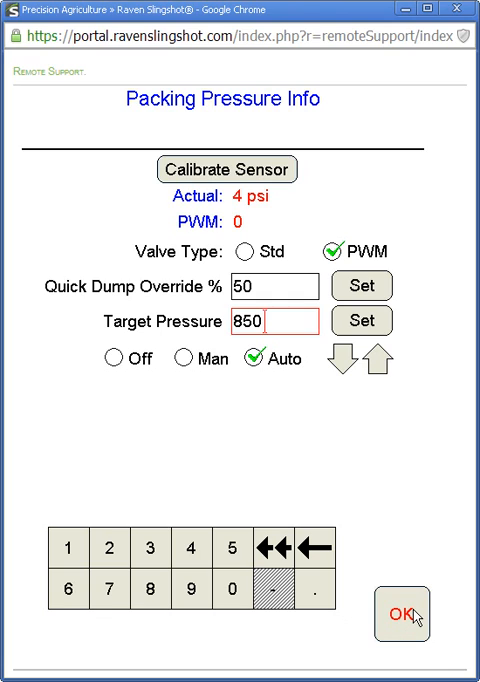
left_click(404, 608)
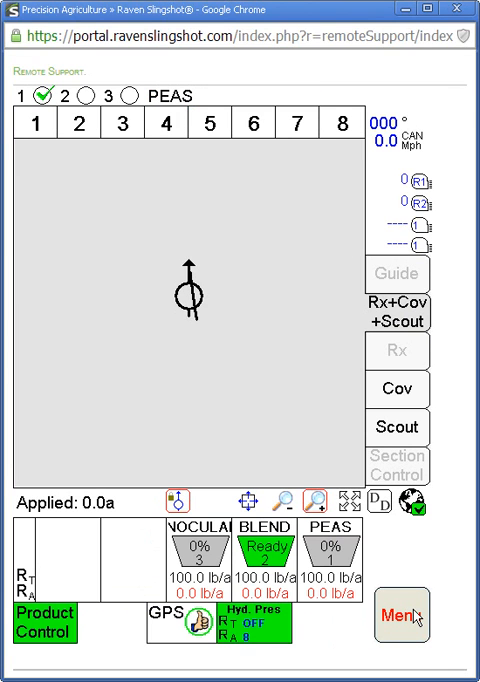